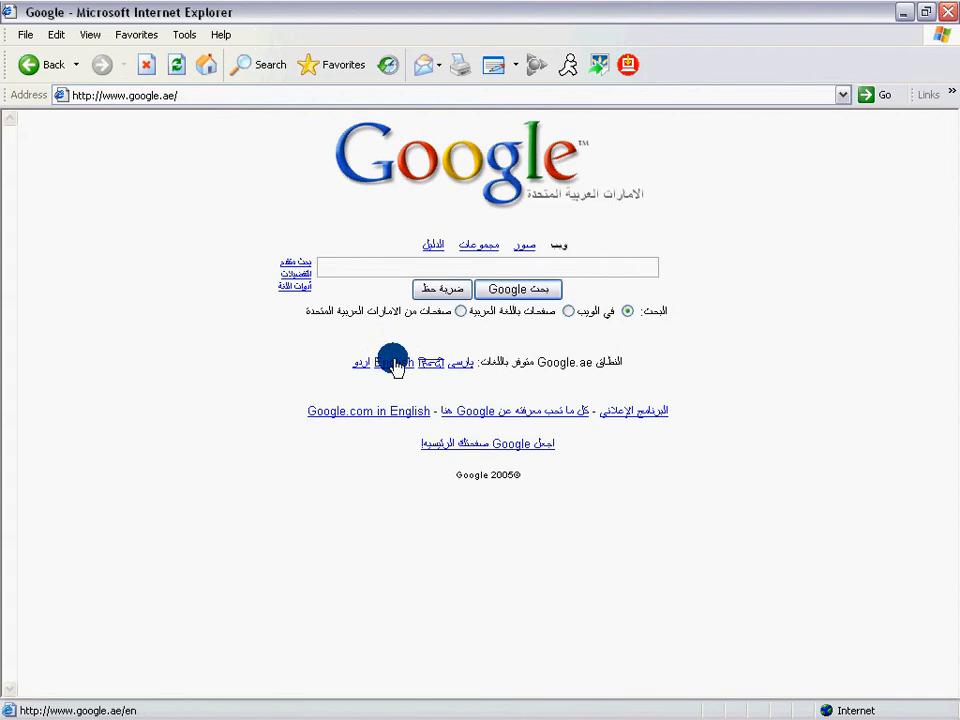
Step: Switch the google.ae homepage to English and start entering the magic.fr address
{"action": "left_click", "coordinate": [392, 362]}
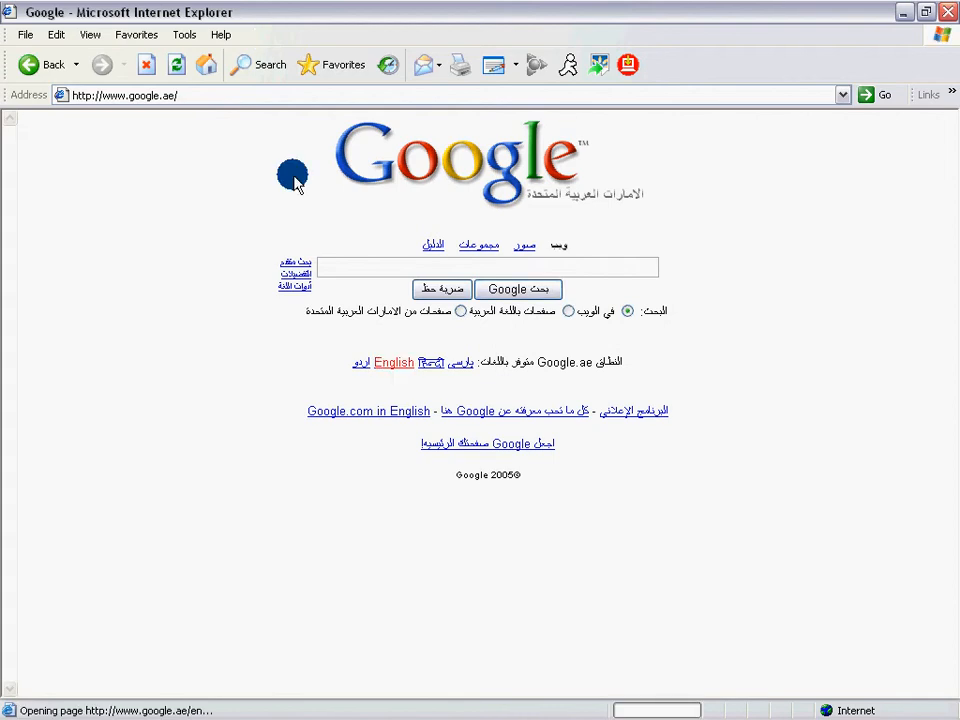
{"action": "left_click", "coordinate": [393, 362]}
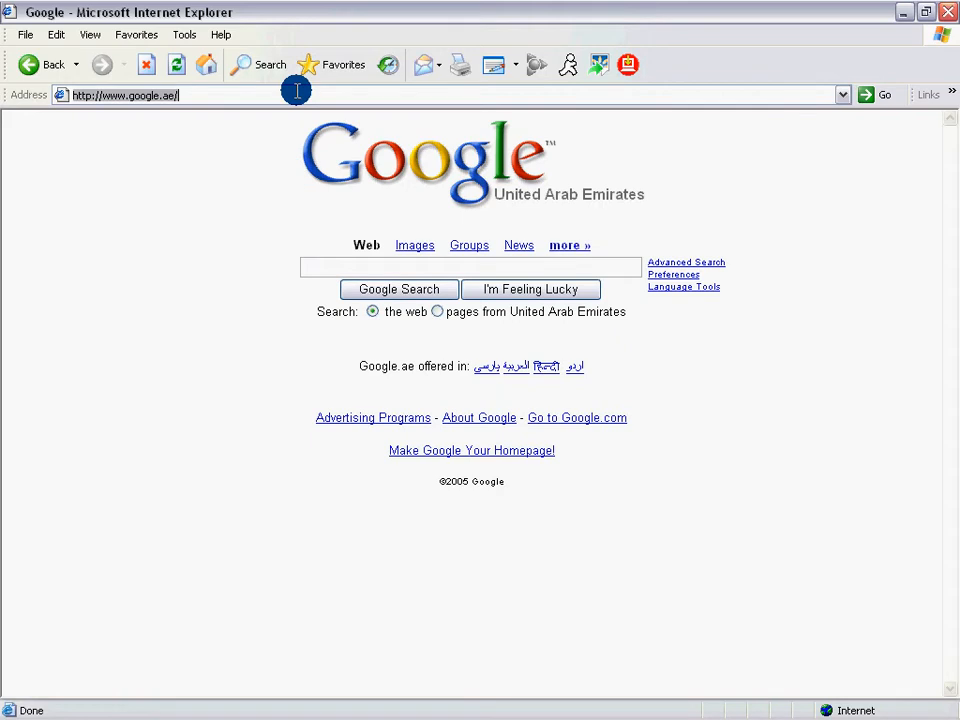
{"action": "type", "text": "mage,"}
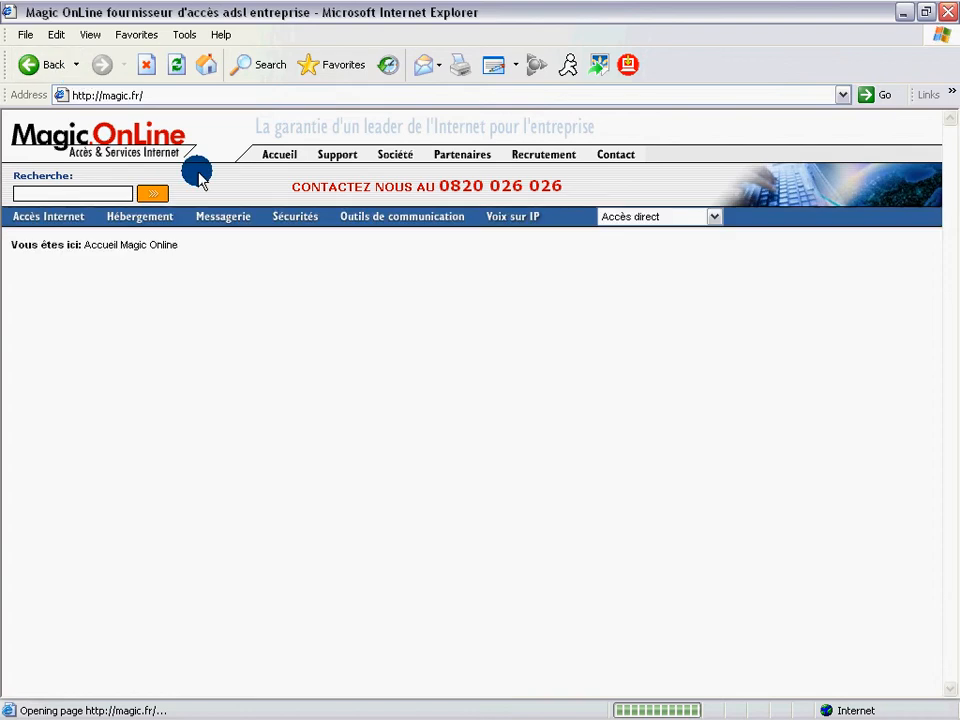
{"action": "mouse_move", "coordinate": [325, 328]}
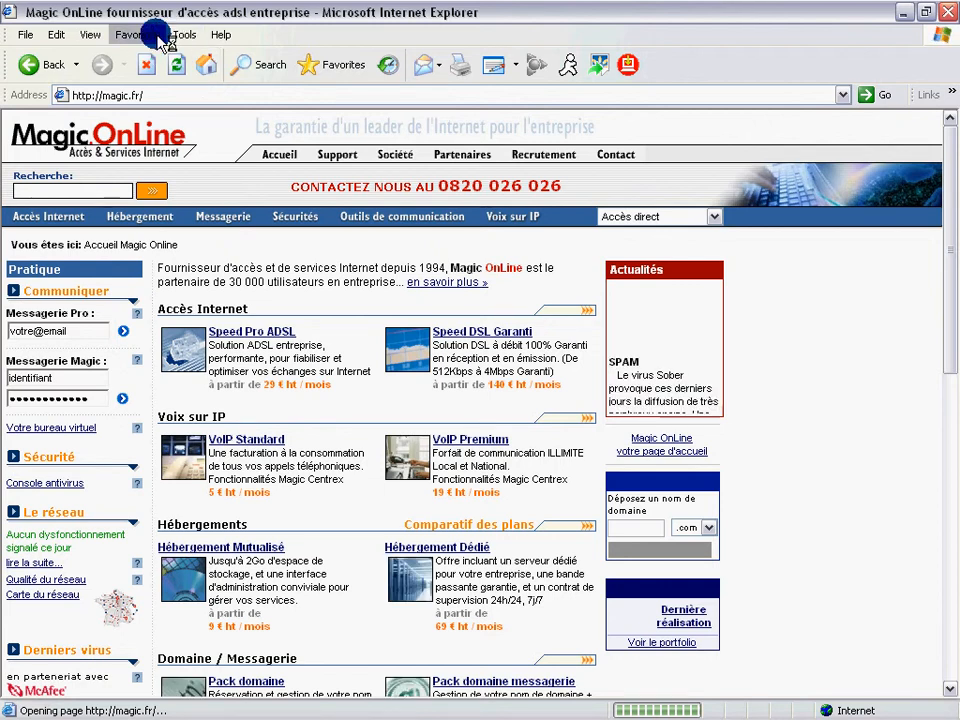
Step: Browse the View menu's Toolbars submenu while the magic.fr homepage loads
{"action": "left_click", "coordinate": [90, 34]}
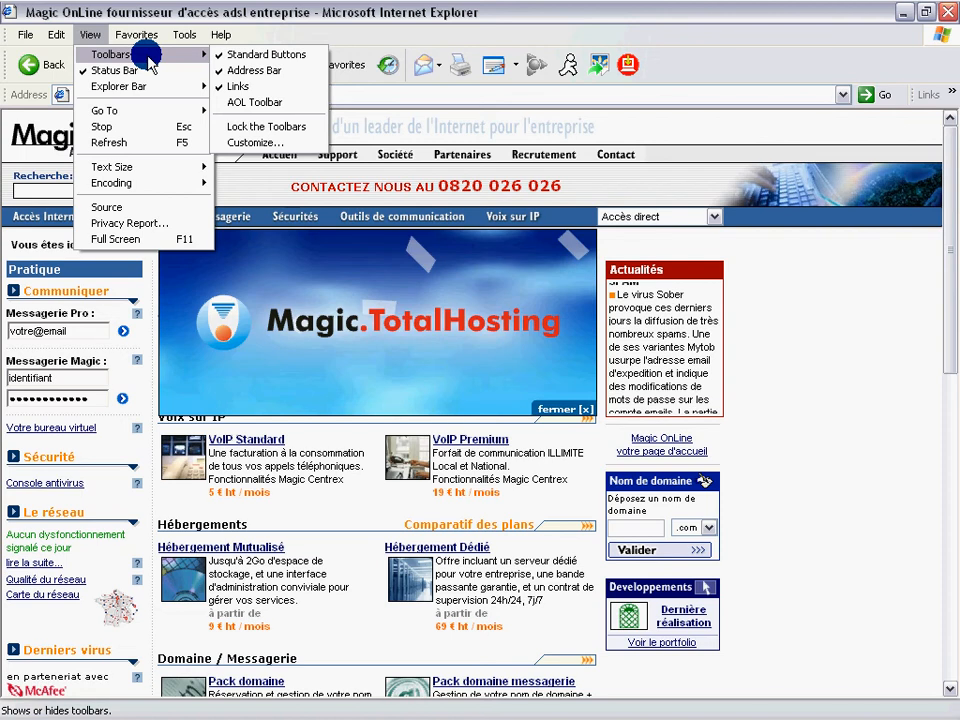
{"action": "left_click", "coordinate": [183, 34]}
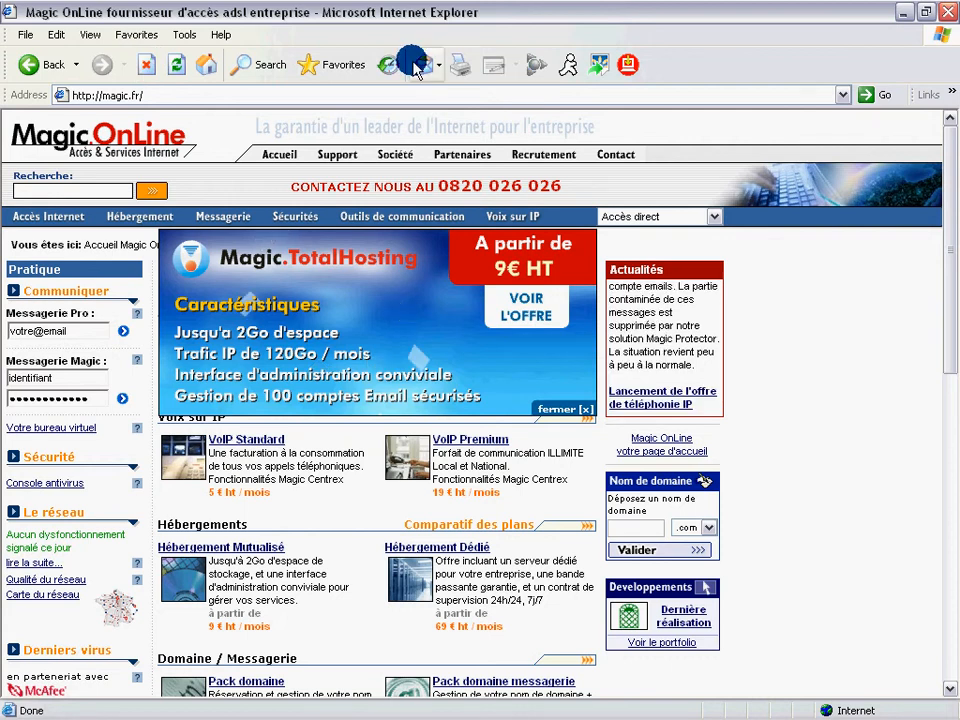
Step: Show the History pane of recently visited sites beside the magic.fr page
{"action": "left_click", "coordinate": [386, 64]}
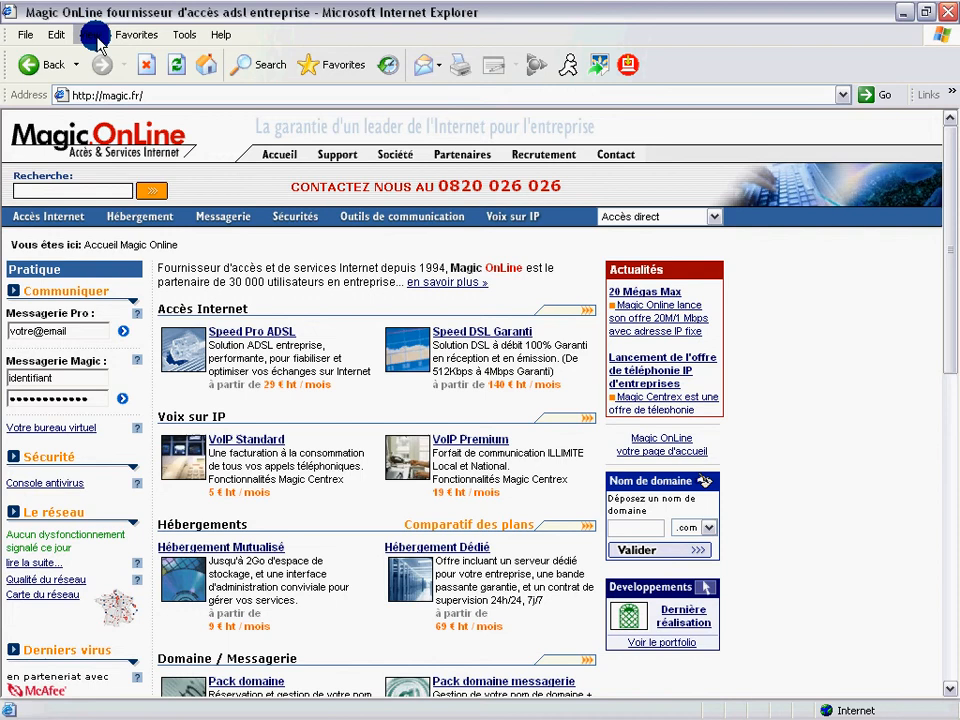
{"action": "left_click", "coordinate": [184, 34]}
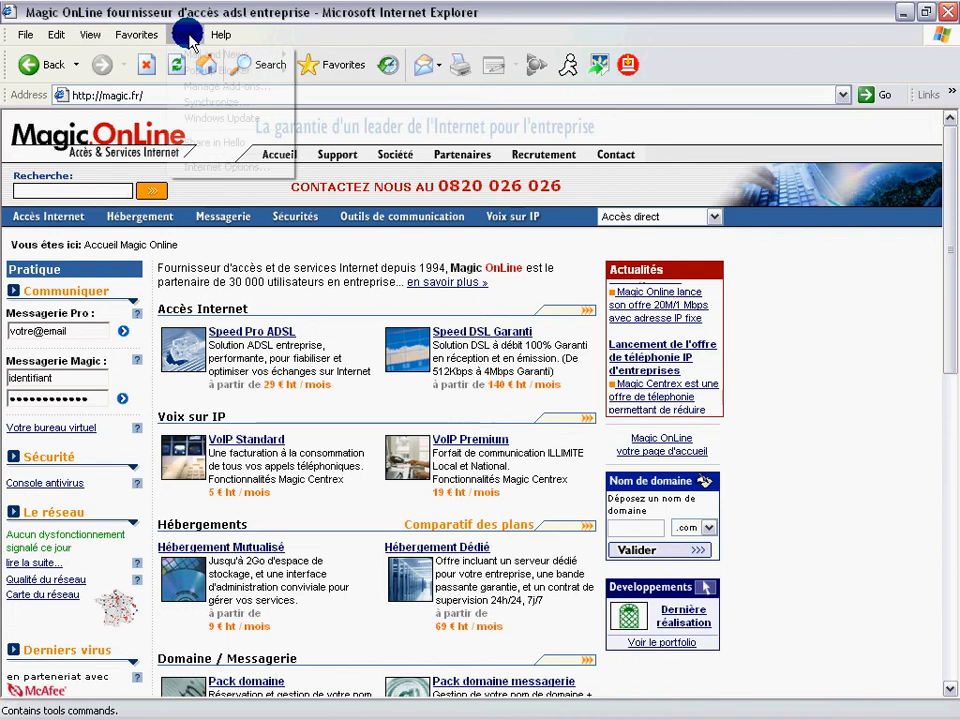
{"action": "left_click", "coordinate": [184, 34]}
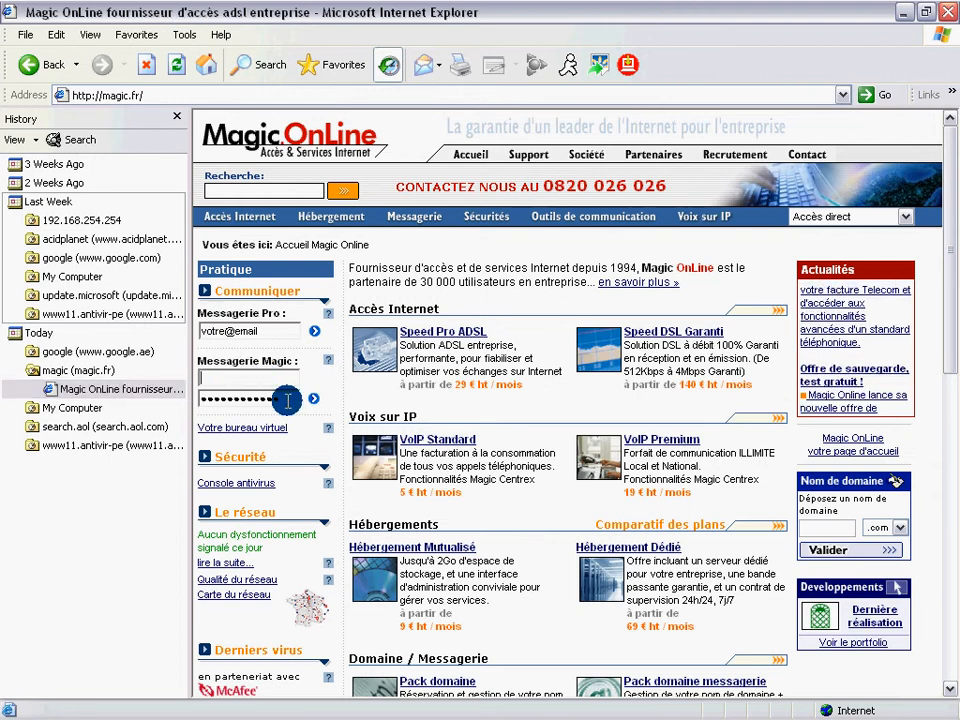
Step: Type 'identifiant' into the webmail login field and reach the Tools menu
{"action": "type", "text": "identifiant"}
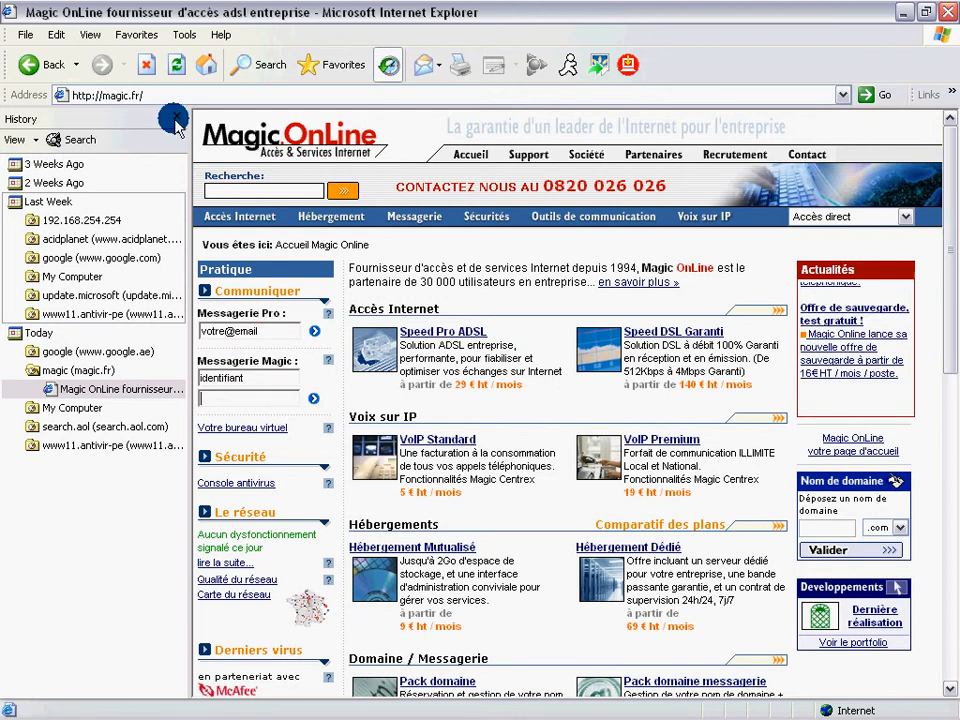
{"action": "left_click", "coordinate": [136, 34]}
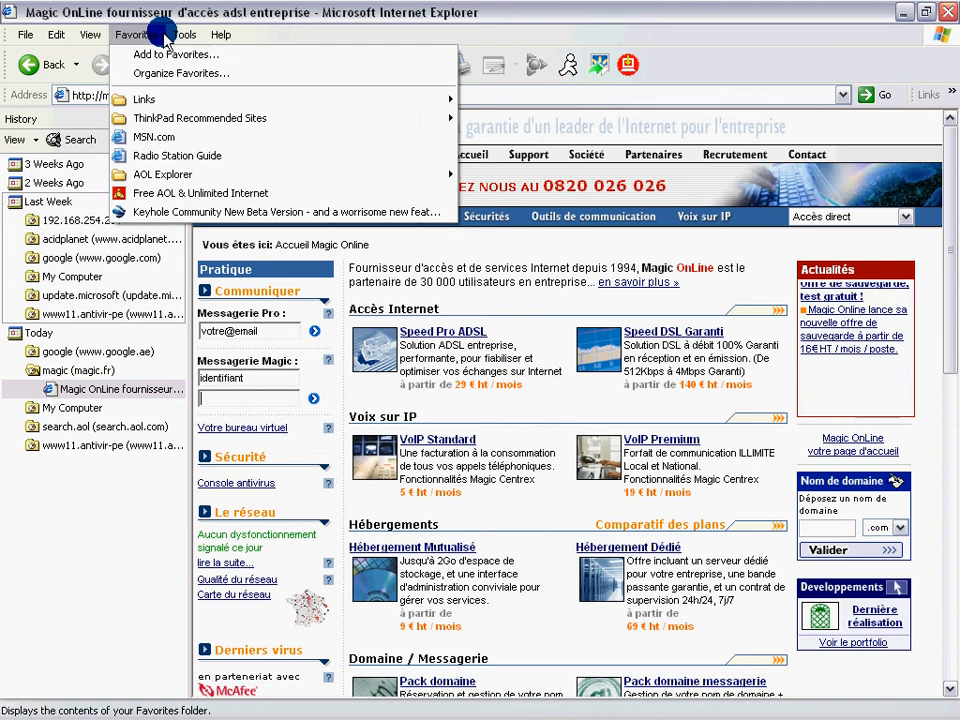
{"action": "left_click", "coordinate": [184, 34]}
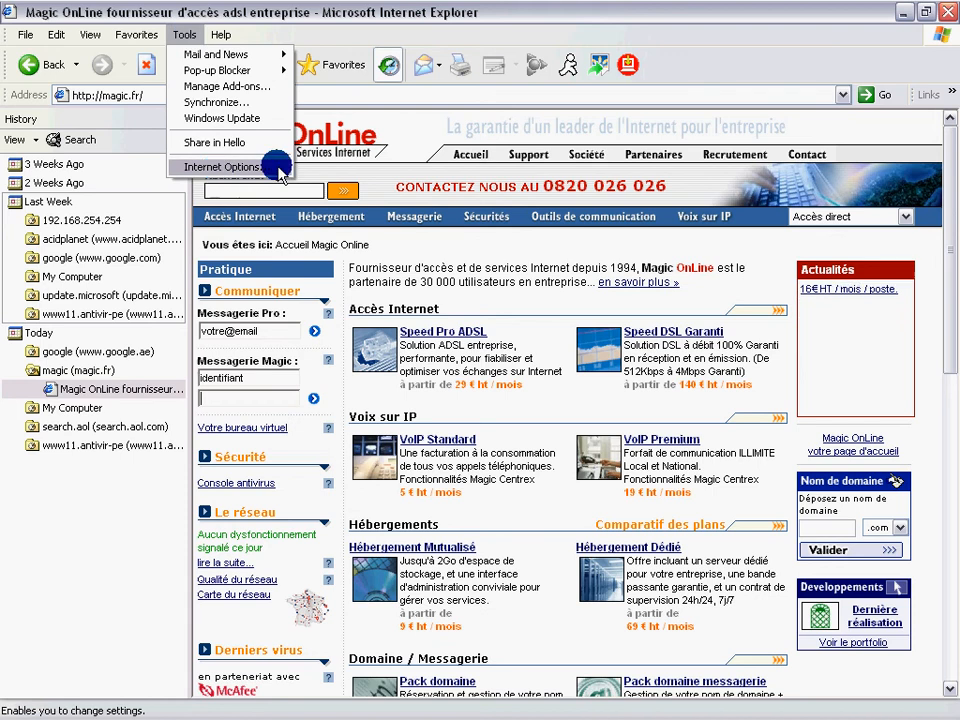
Step: In Internet Options, delete all stored cookies and confirm
{"action": "left_click", "coordinate": [220, 166]}
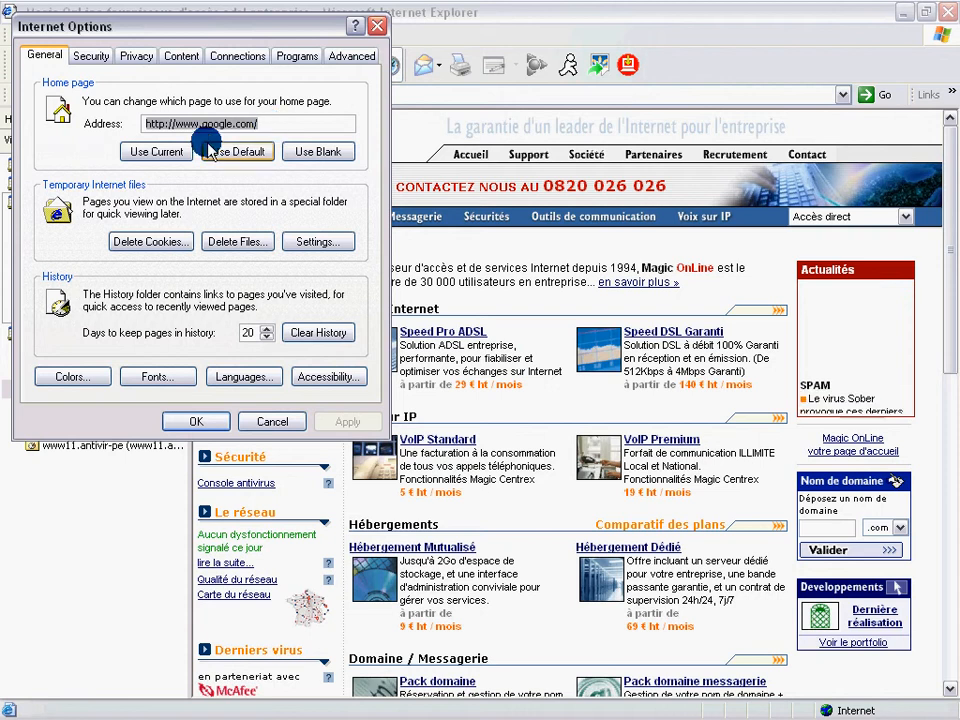
{"action": "left_click", "coordinate": [151, 241]}
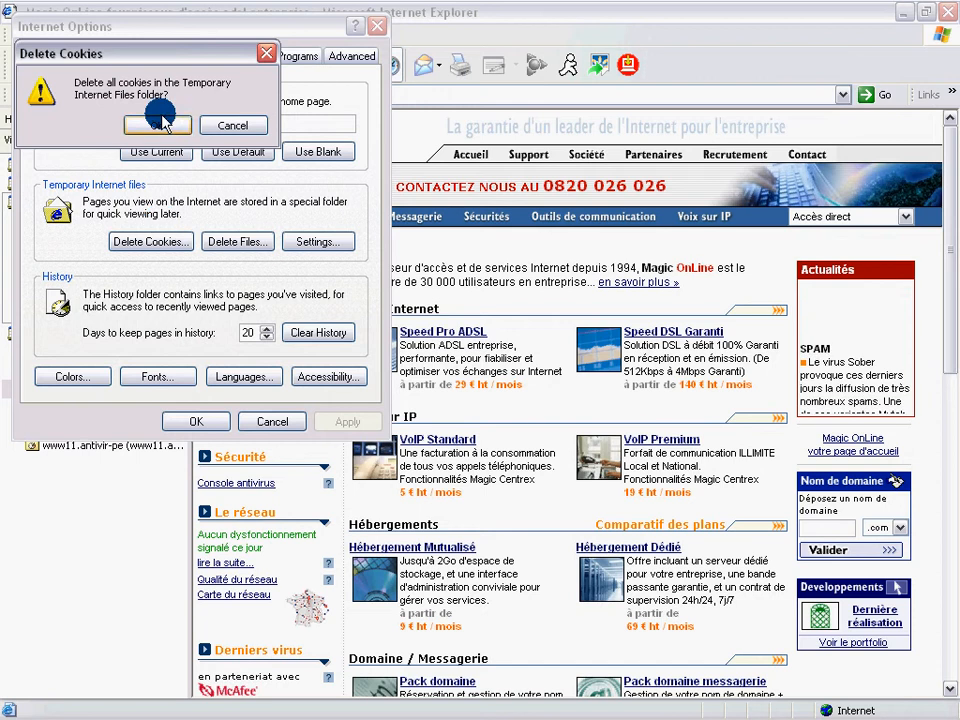
{"action": "left_click", "coordinate": [157, 124]}
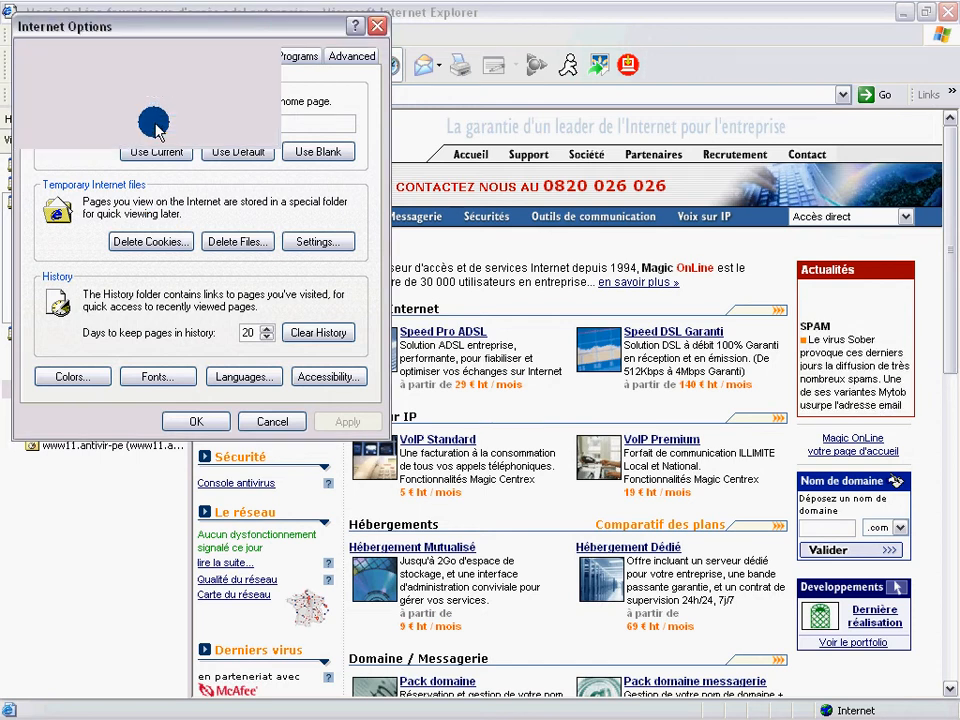
Step: Delete the temporary internet files including all offline content
{"action": "left_click", "coordinate": [237, 241]}
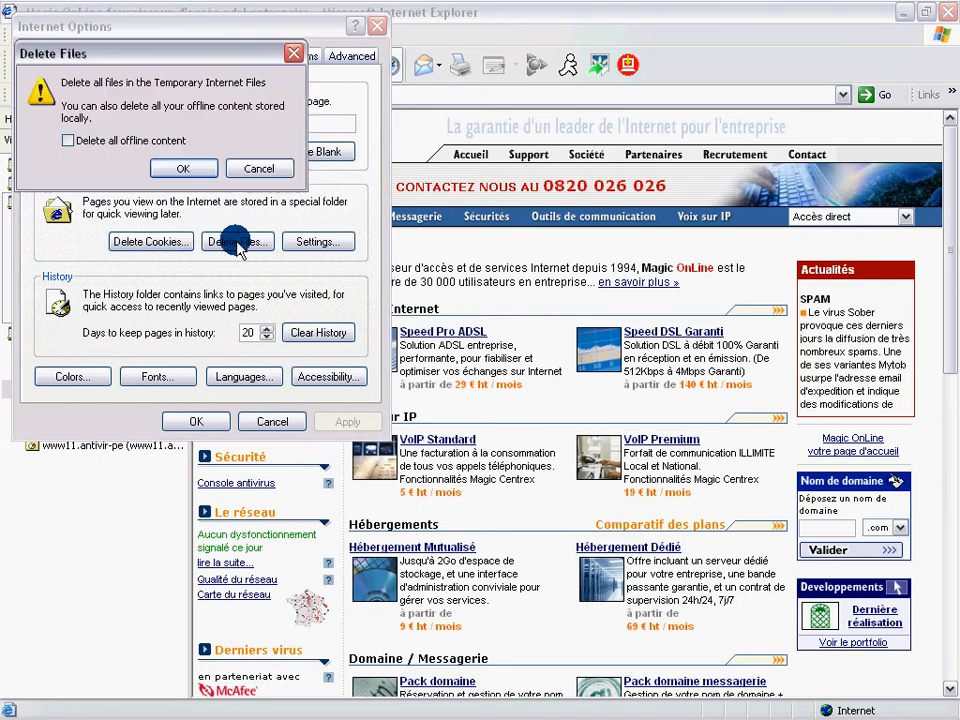
{"action": "mouse_move", "coordinate": [230, 90]}
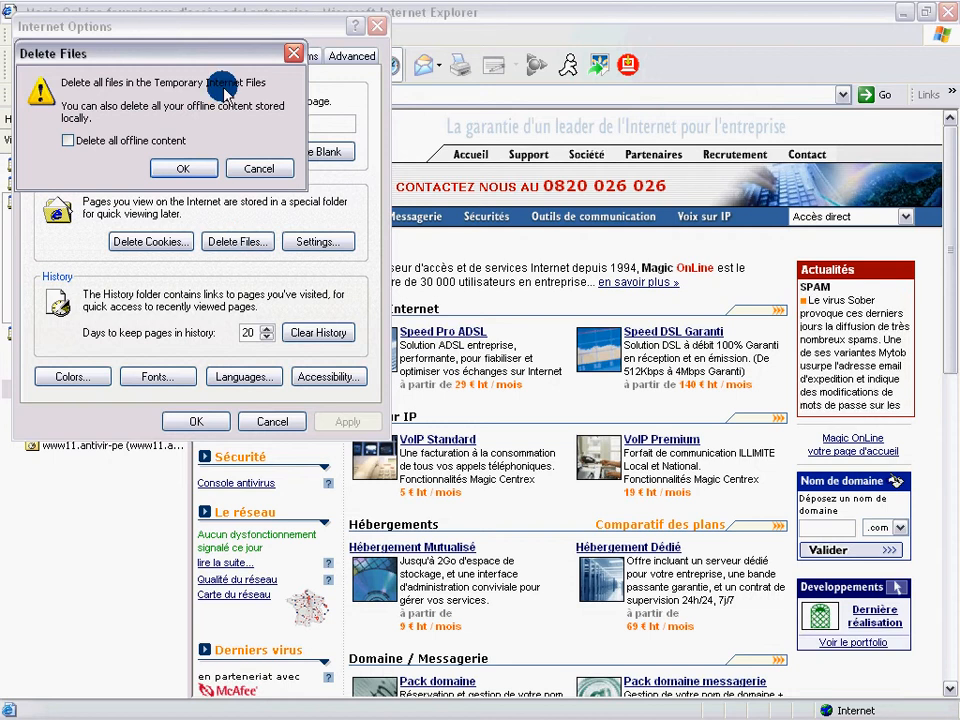
{"action": "left_click", "coordinate": [68, 140]}
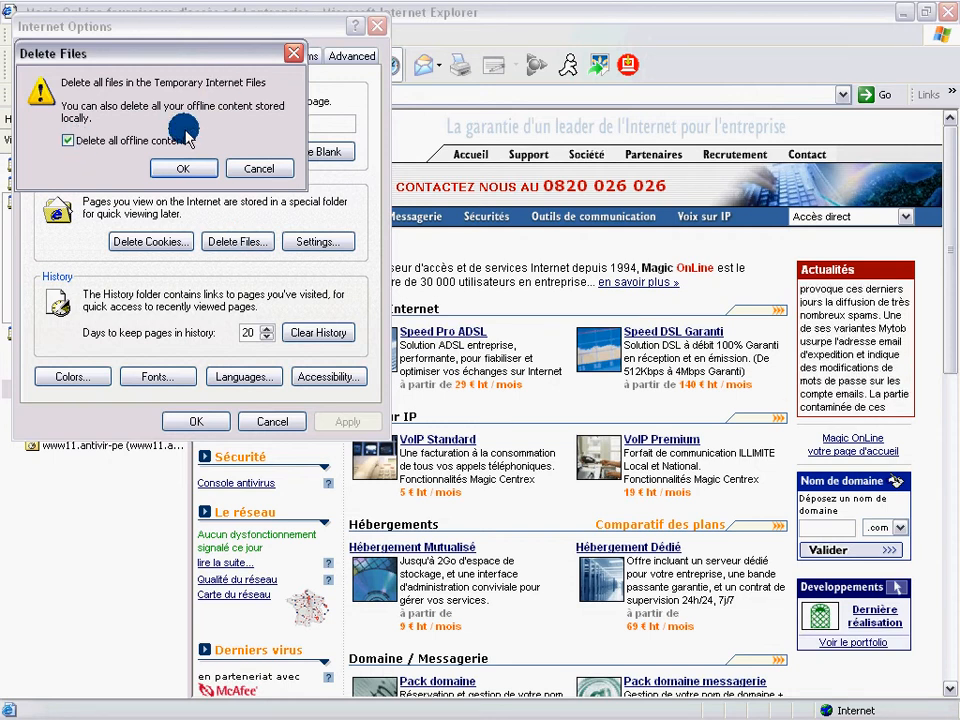
{"action": "left_click", "coordinate": [183, 168]}
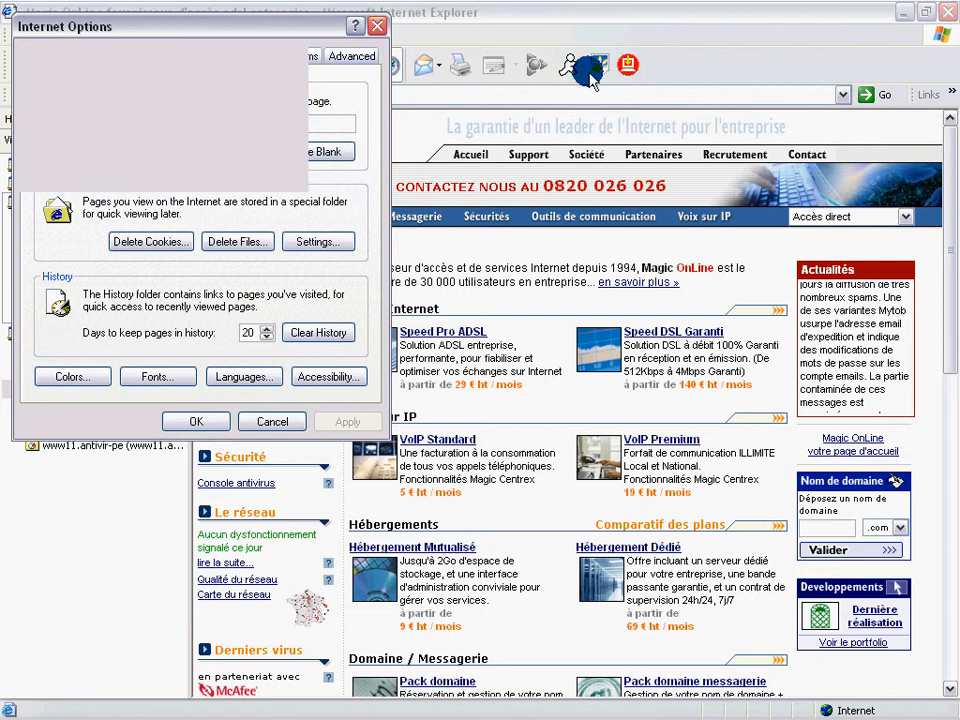
{"action": "mouse_move", "coordinate": [435, 118]}
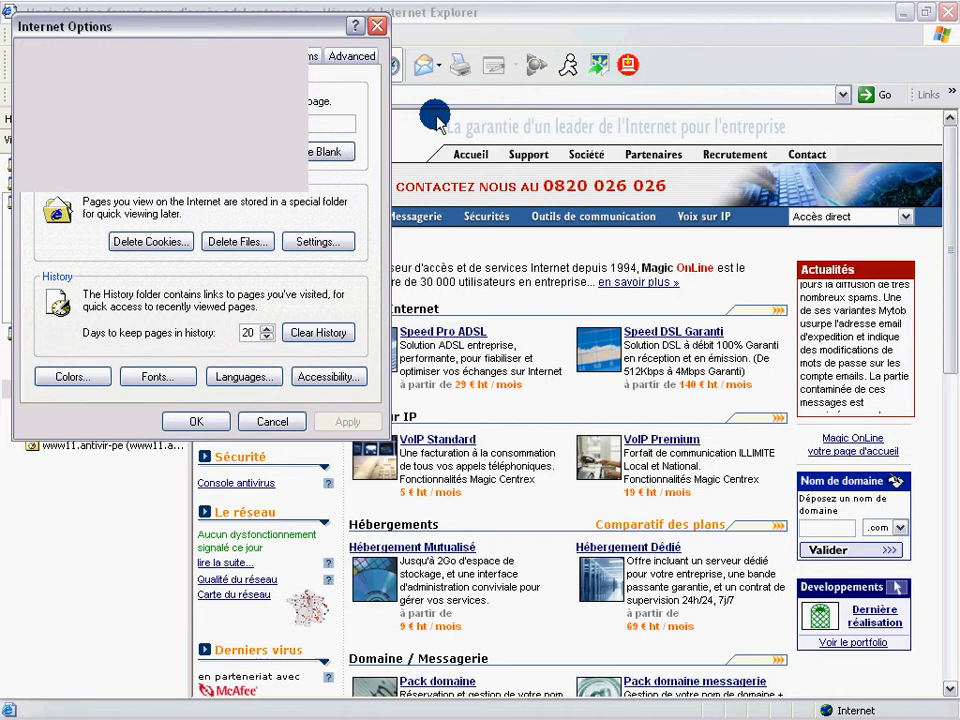
{"action": "mouse_move", "coordinate": [290, 158]}
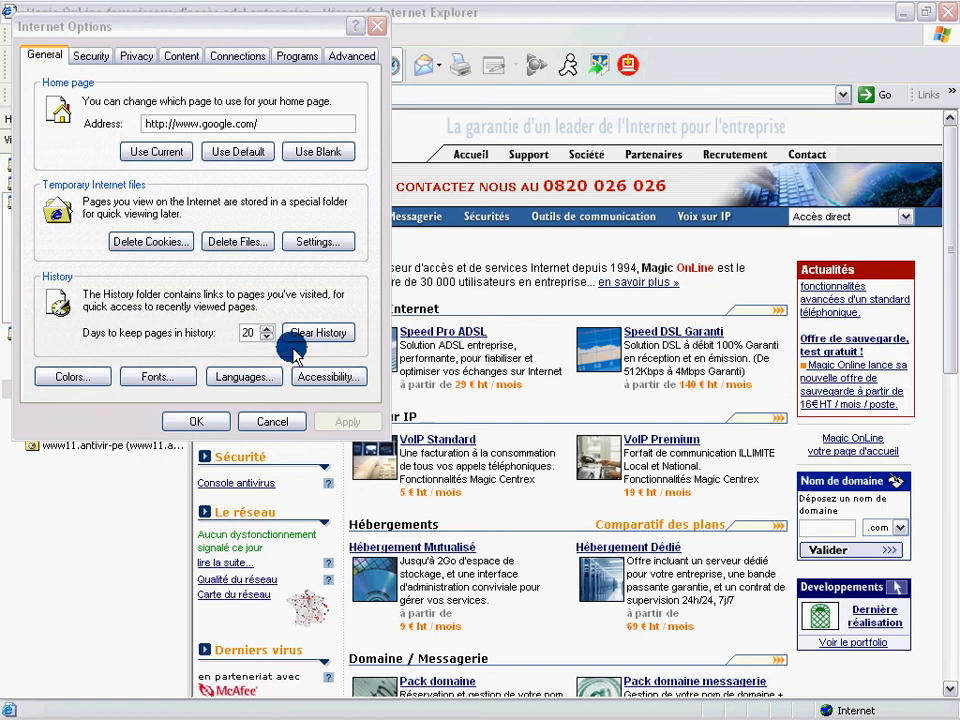
Step: Clear the visited-sites history and confirm the deletion
{"action": "left_click", "coordinate": [318, 332]}
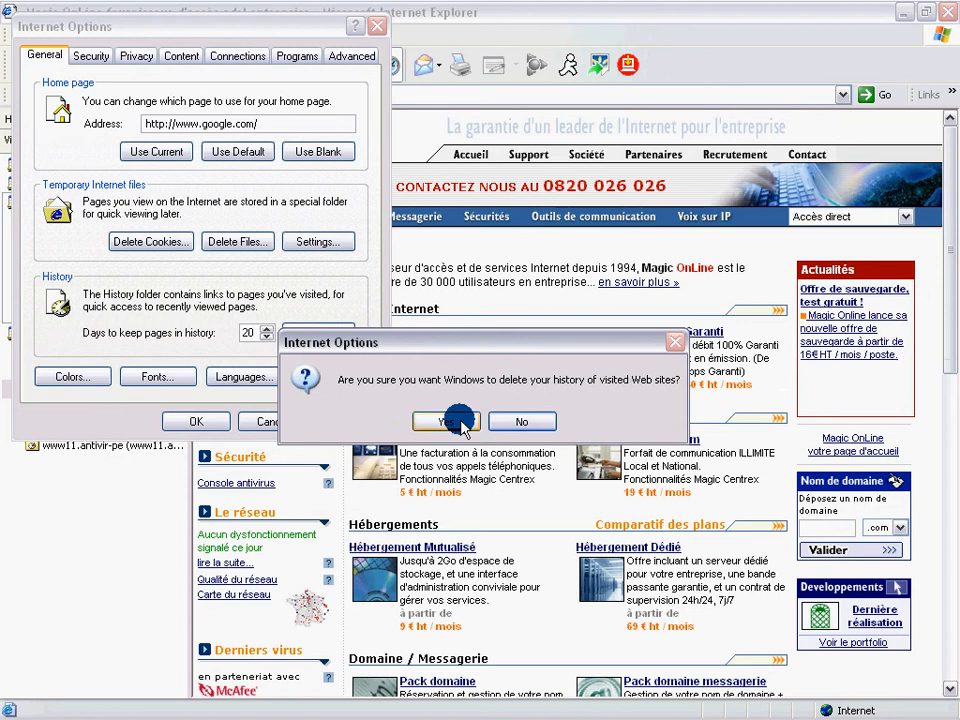
{"action": "left_click", "coordinate": [447, 421]}
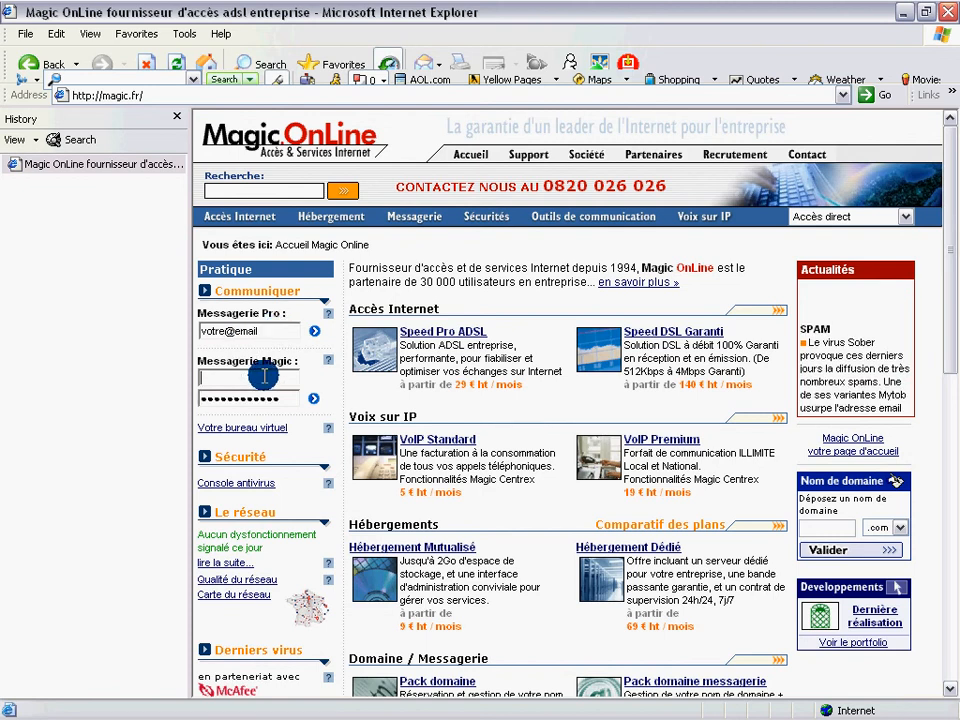
Step: Enter identifier asdfasdf and a password in the Messagerie Magic login, then close the History pane
{"action": "type", "text": "asdfasdf"}
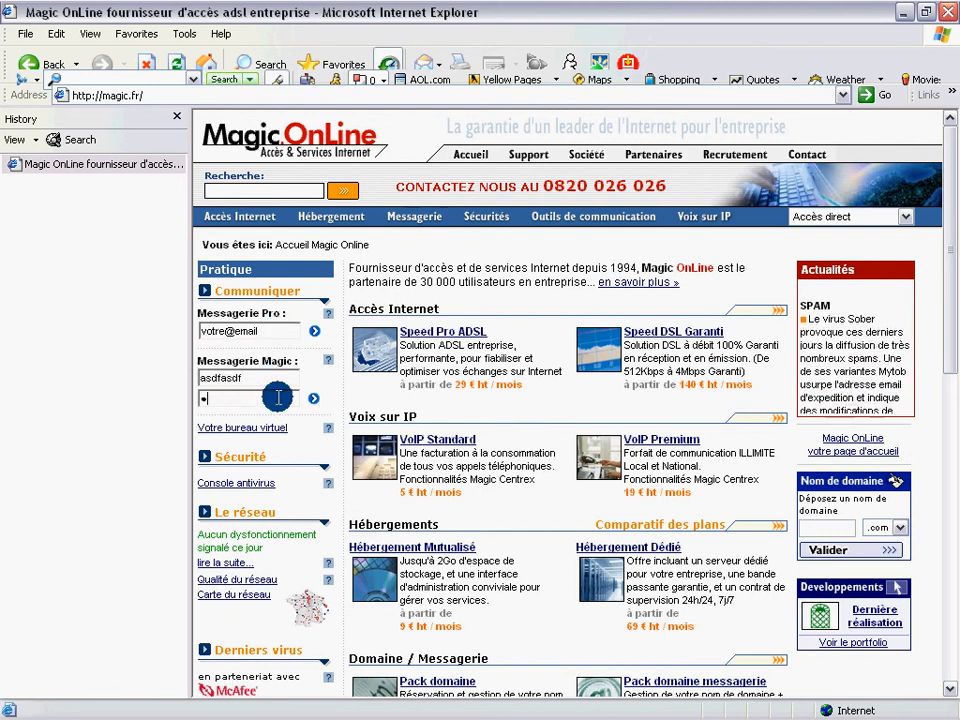
{"action": "type", "text": "password"}
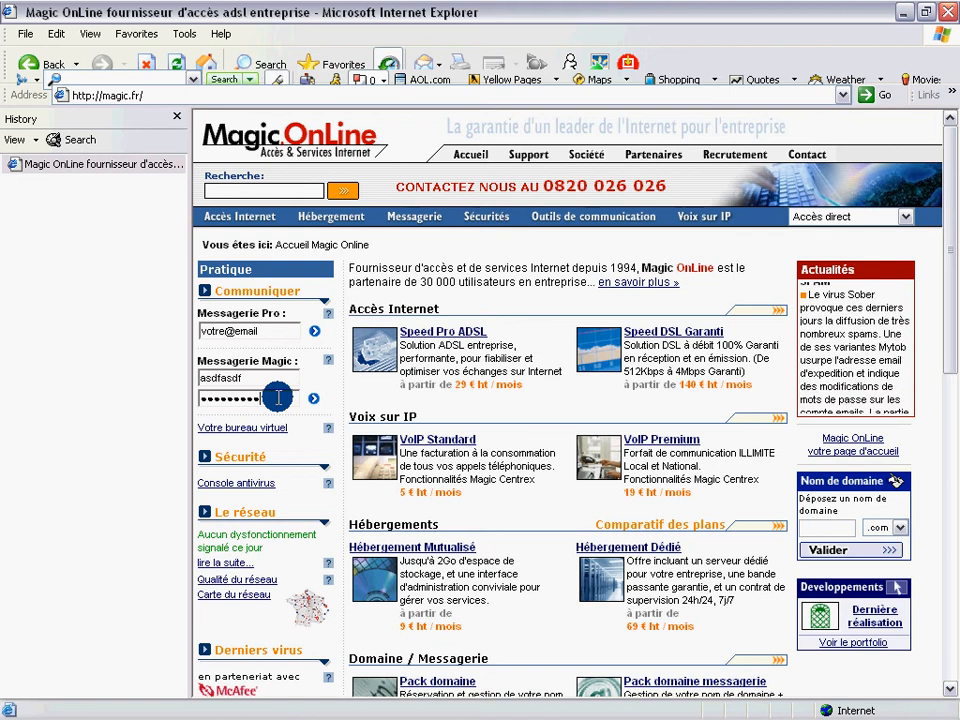
{"action": "mouse_move", "coordinate": [180, 170]}
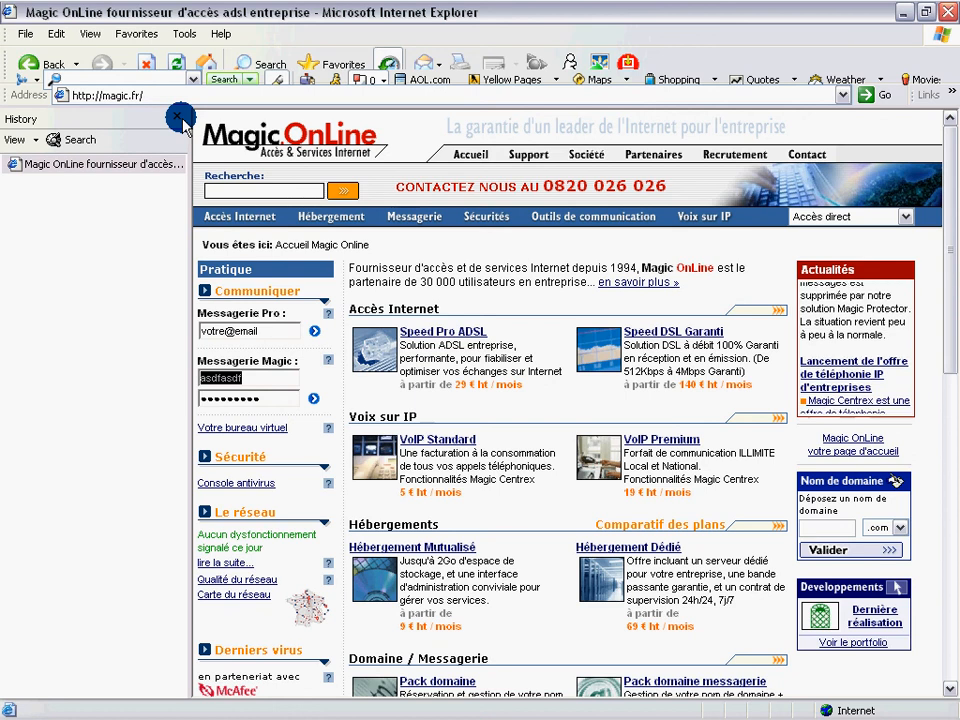
{"action": "left_click", "coordinate": [178, 110]}
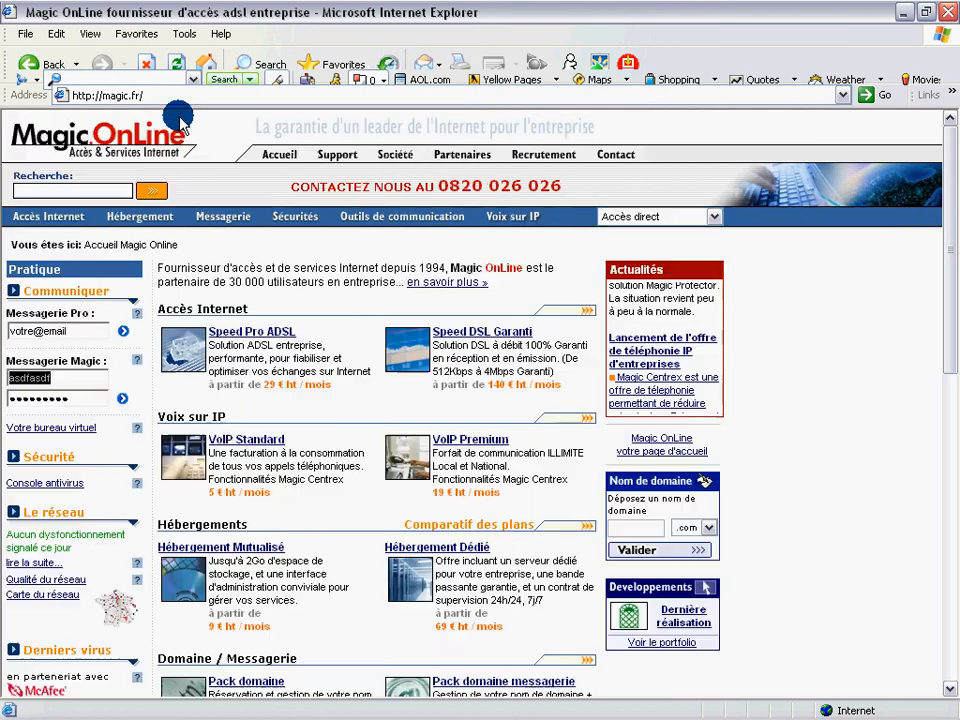